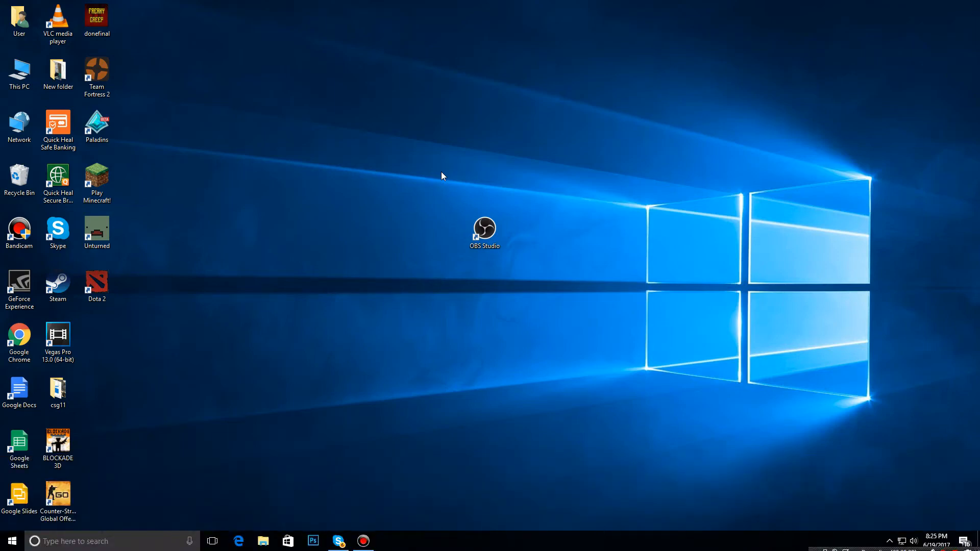
mouse_move(487, 123)
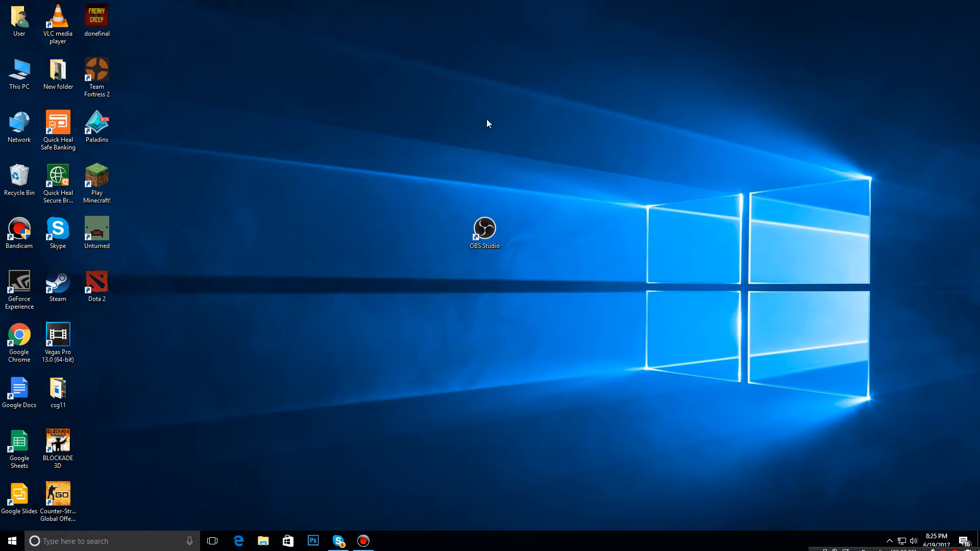
mouse_move(478, 130)
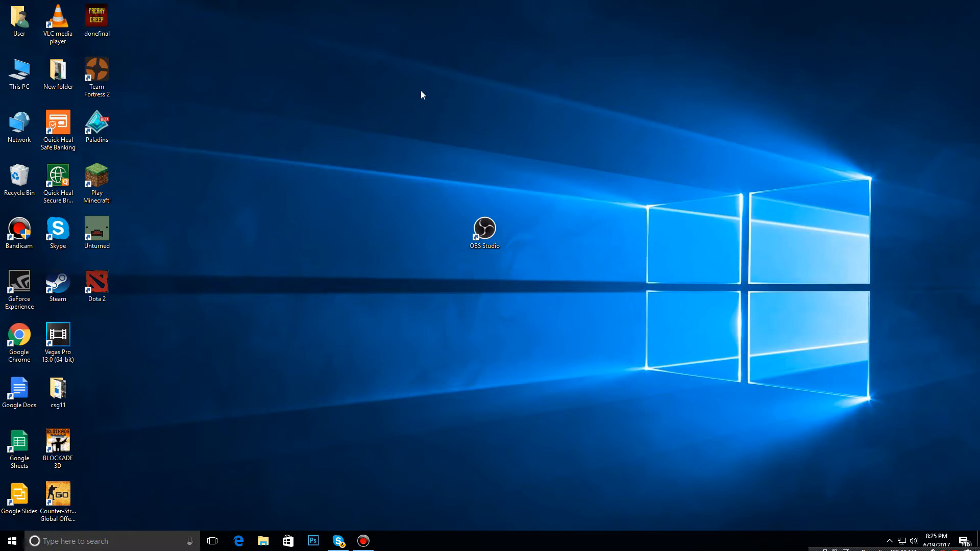
mouse_move(421, 342)
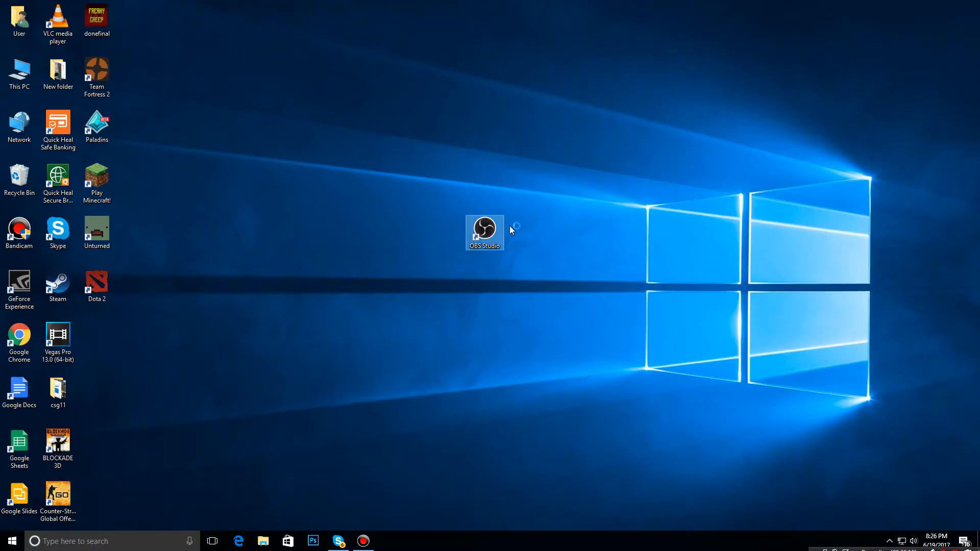
- Launch OBS Studio and check Scene 2's context menu without changing anything
double_click(484, 232)
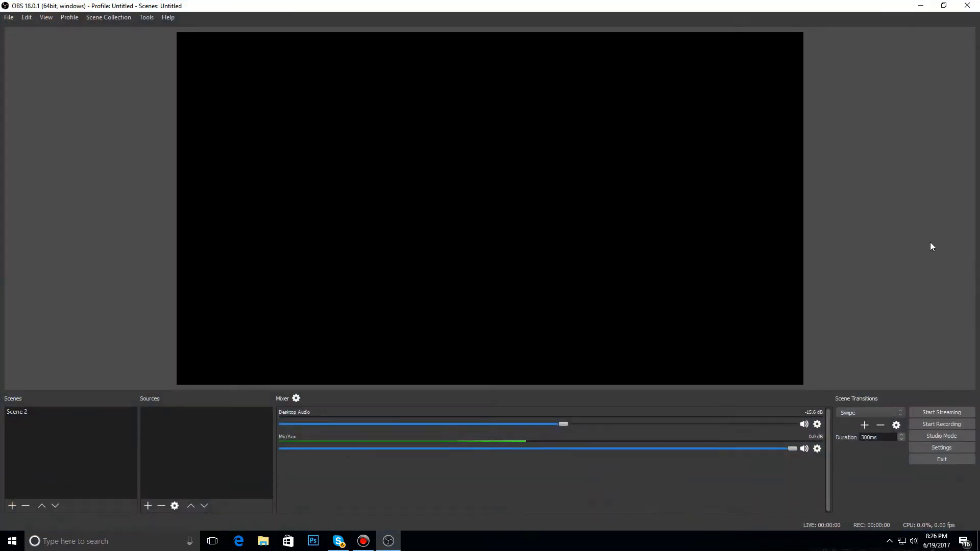
right_click(17, 412)
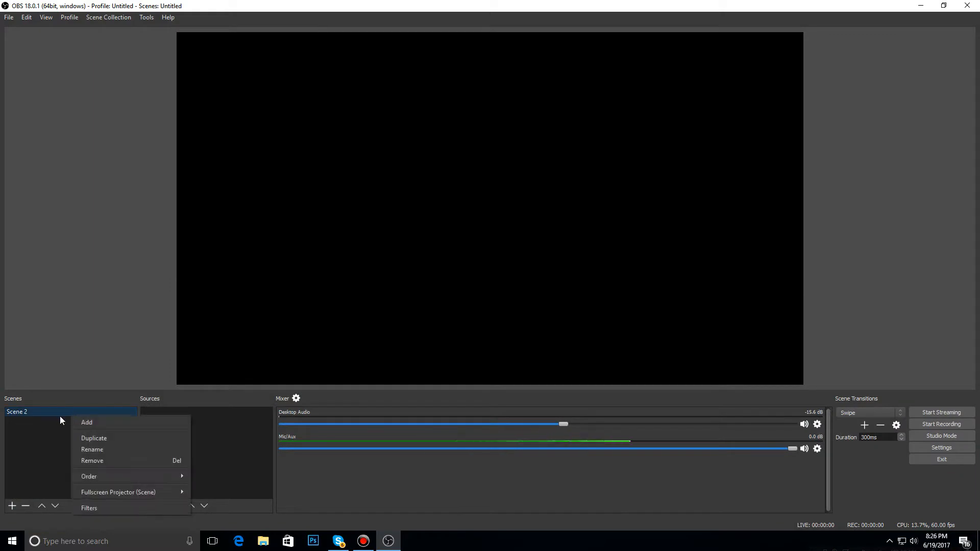
click(100, 421)
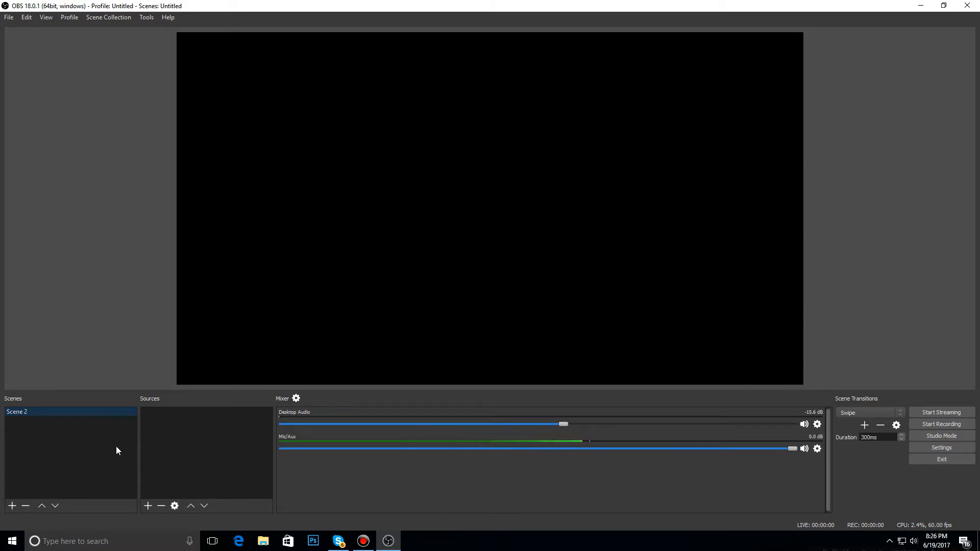
mouse_move(195, 415)
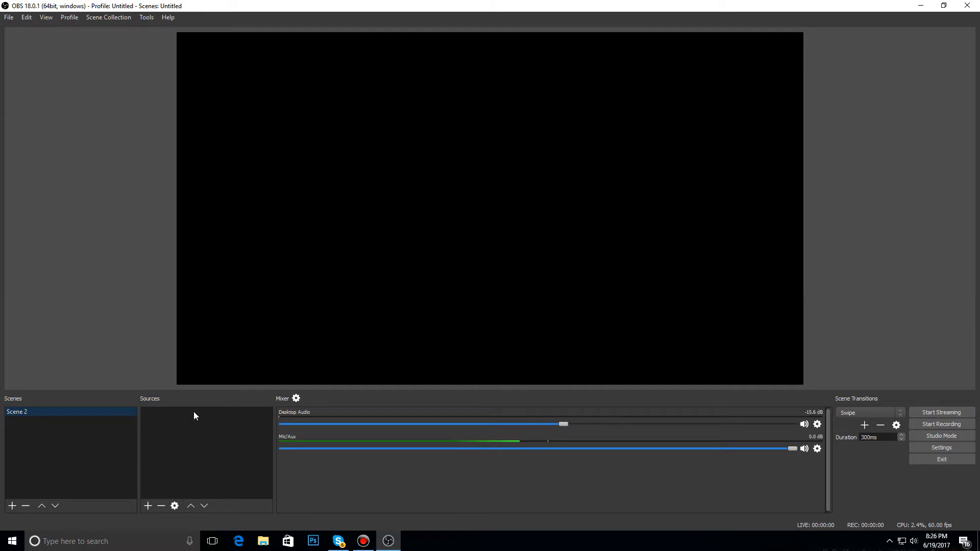
- Add a Video Capture Device source using the Logitech HD Webcam C270
click(148, 506)
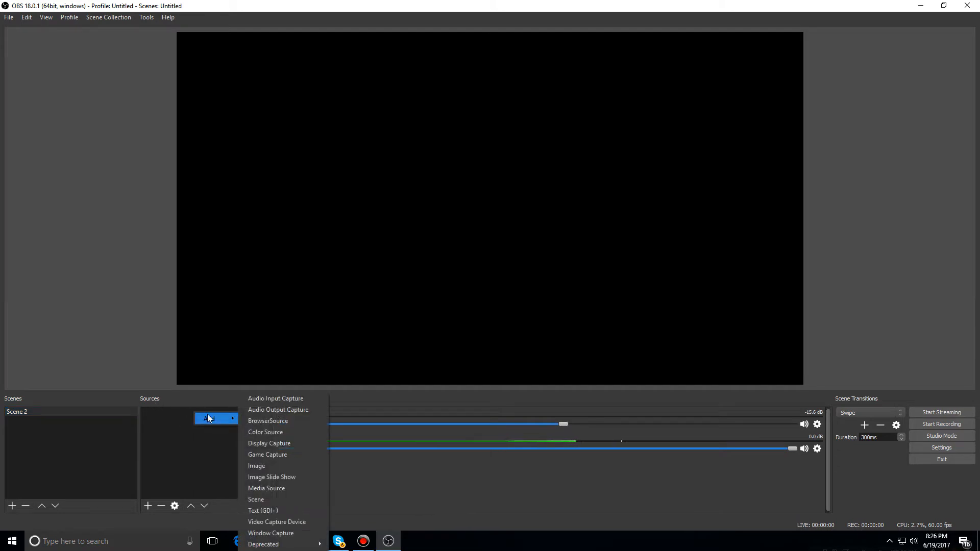
mouse_move(276, 522)
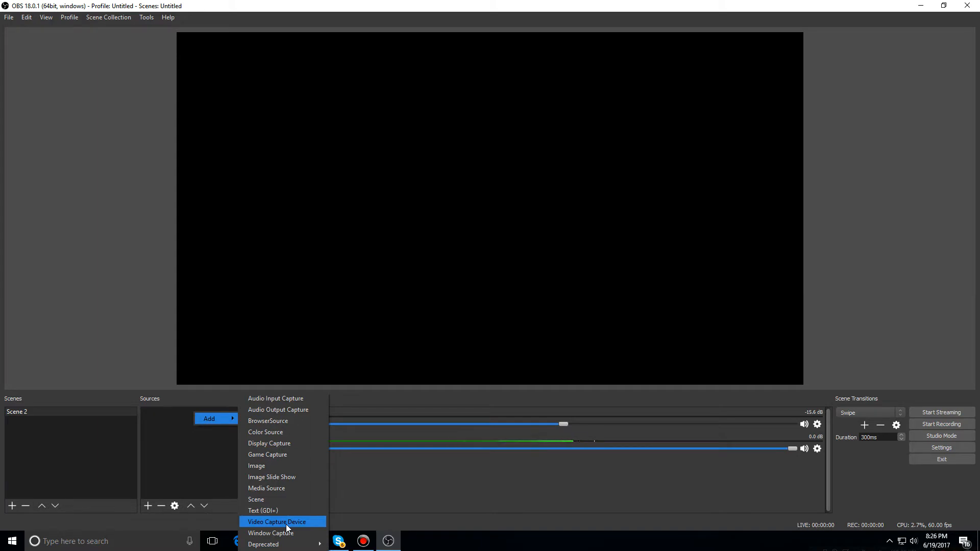
click(276, 522)
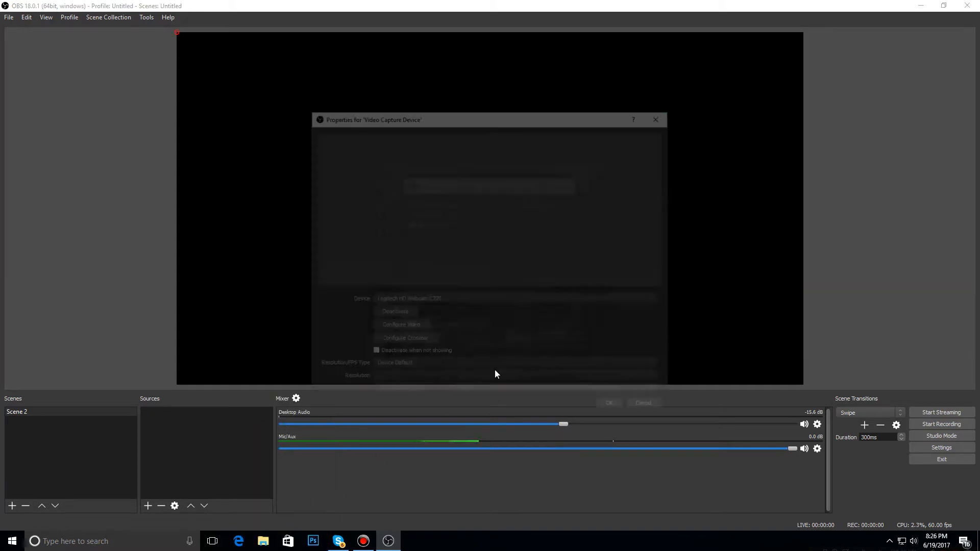
click(509, 250)
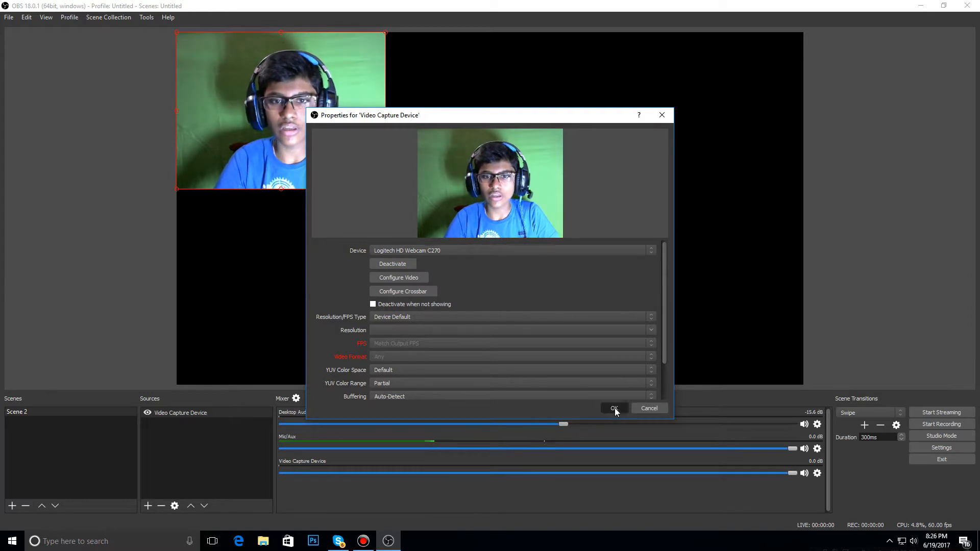
click(613, 409)
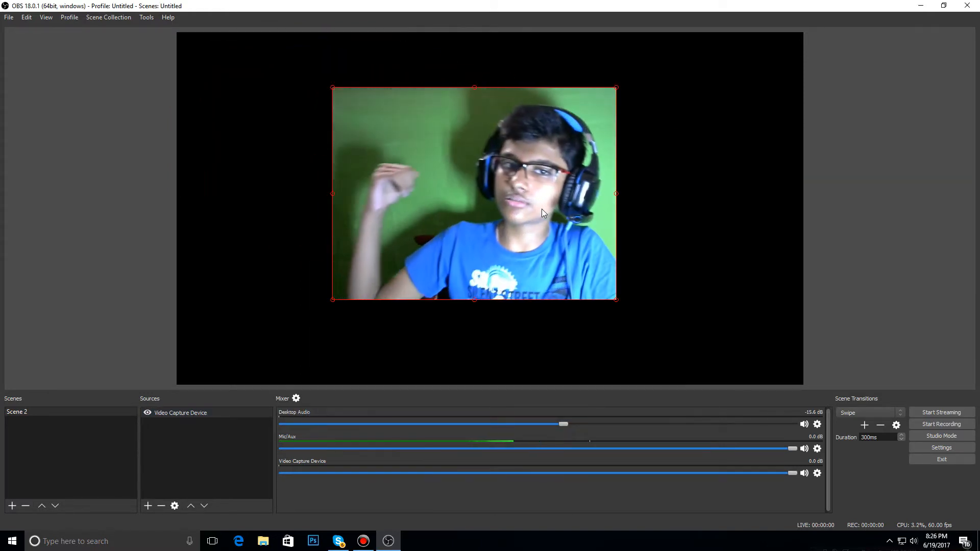
- Select the new Video Capture Device source so its feed can be positioned in the preview
click(181, 412)
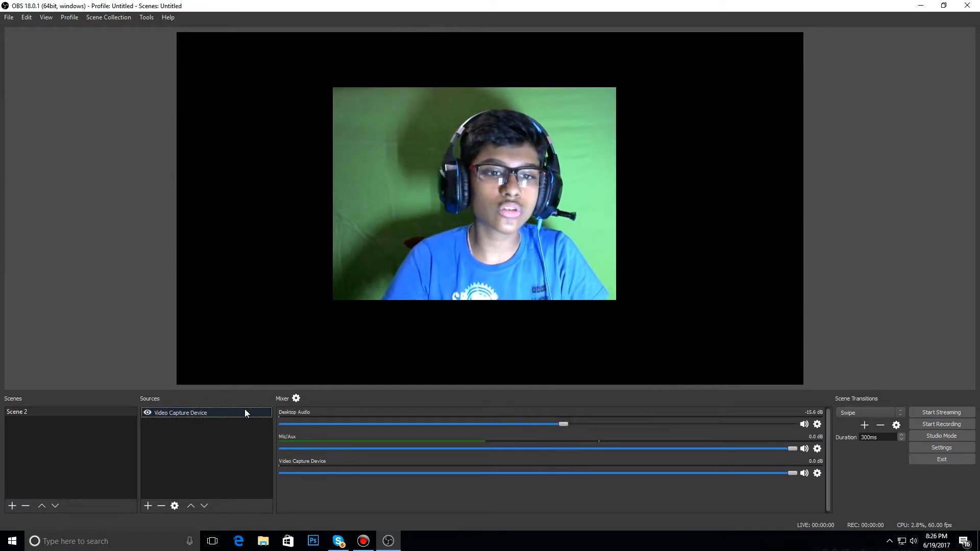
click(182, 412)
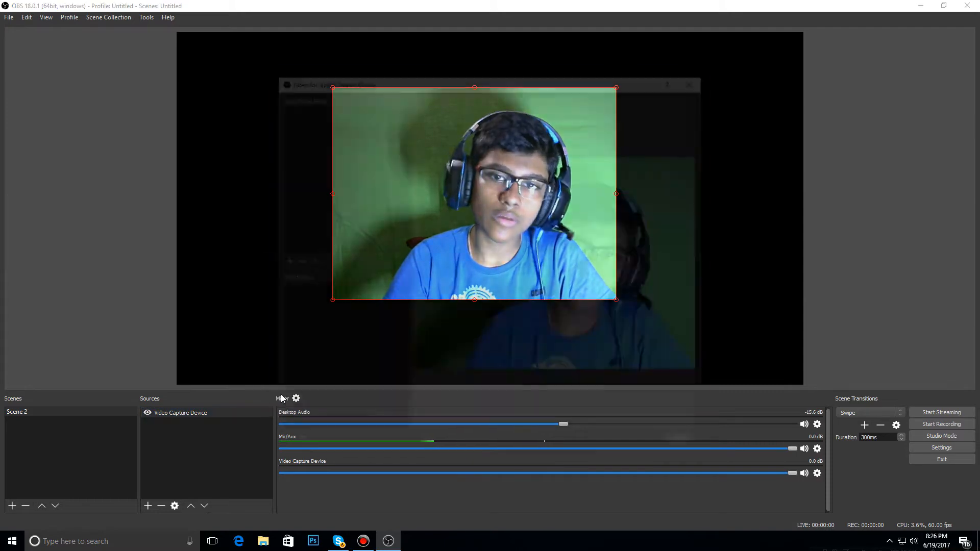
click(180, 413)
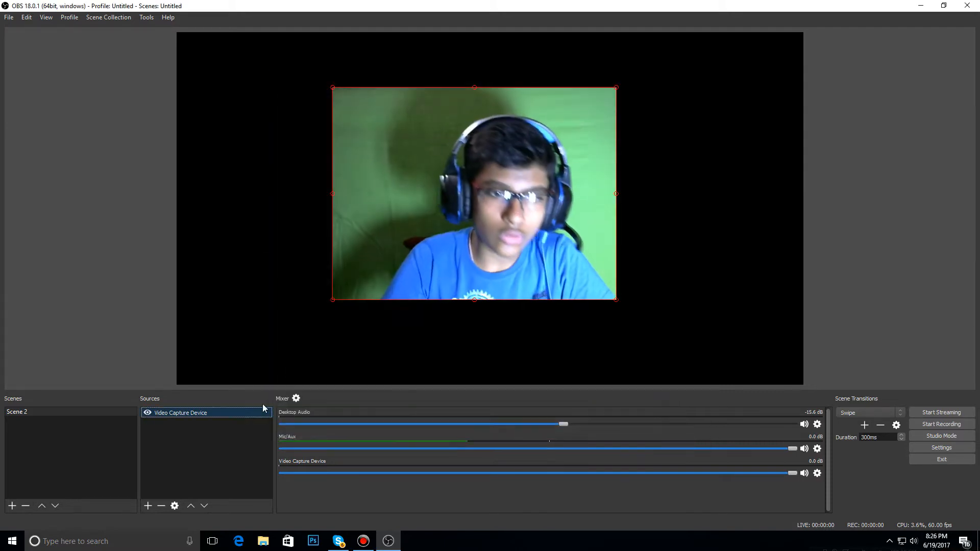
- Add a Chroma Key filter to the webcam source, tuning Similarity and Smoothness to remove the green
right_click(181, 412)
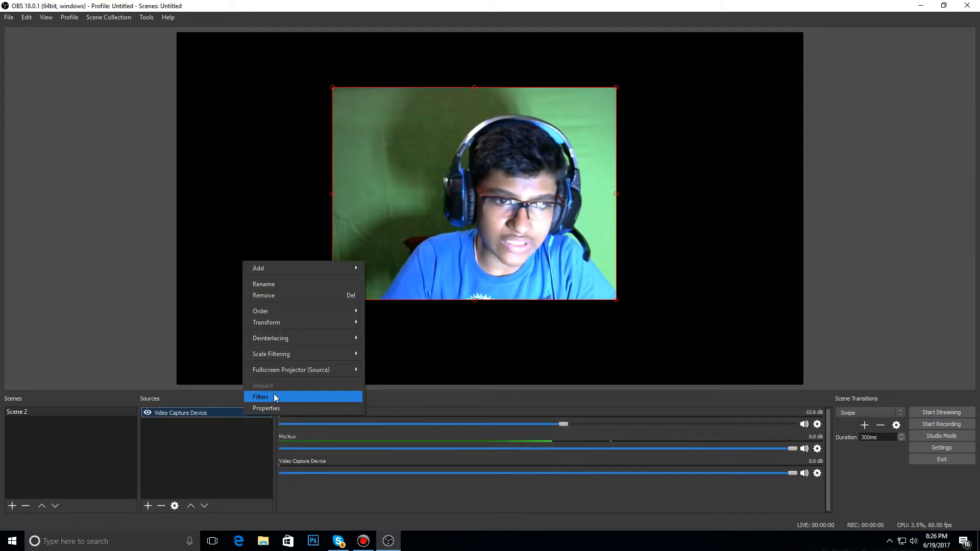
click(260, 397)
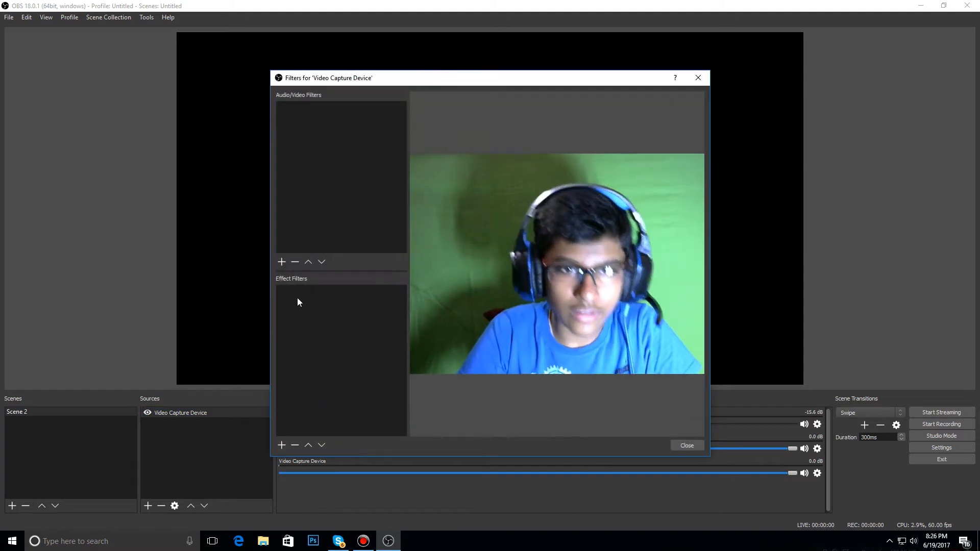
mouse_move(330, 287)
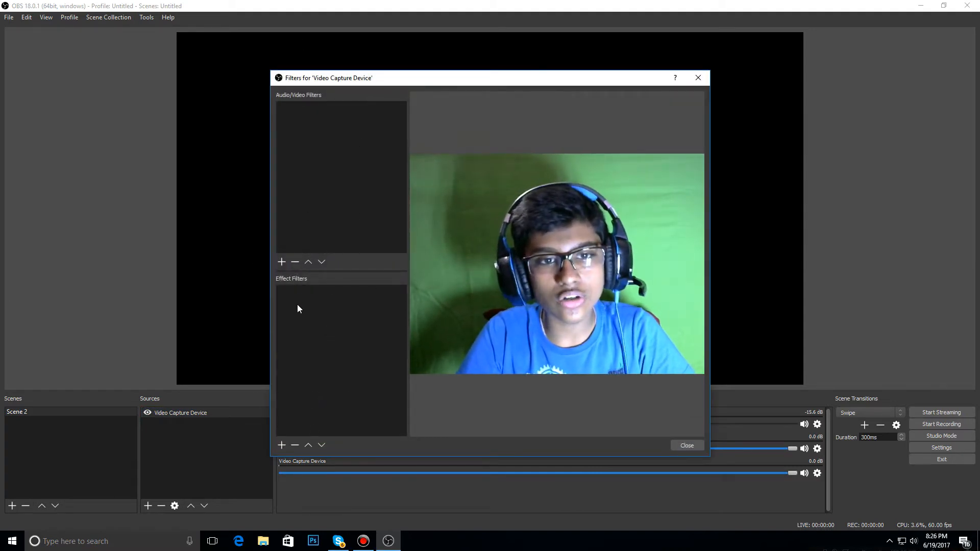
click(282, 445)
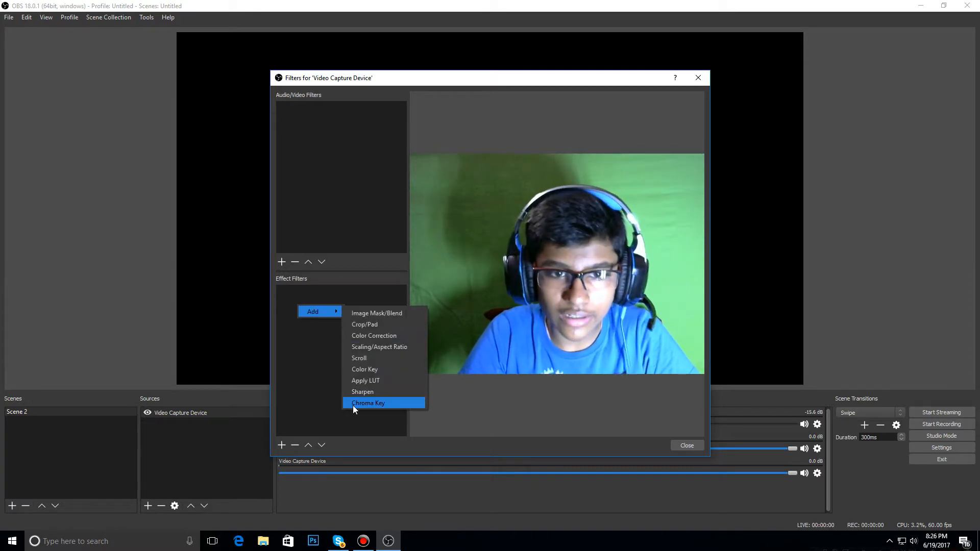
click(368, 403)
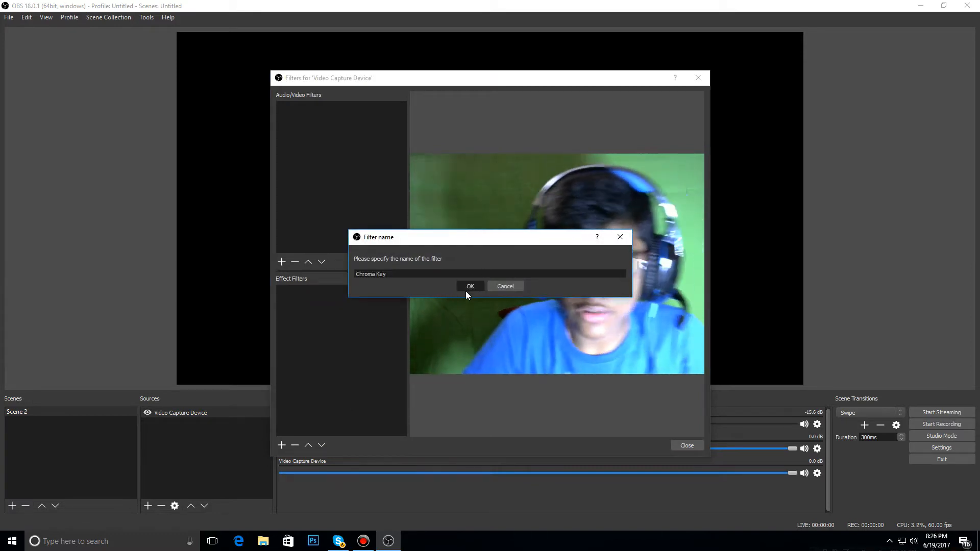
click(470, 287)
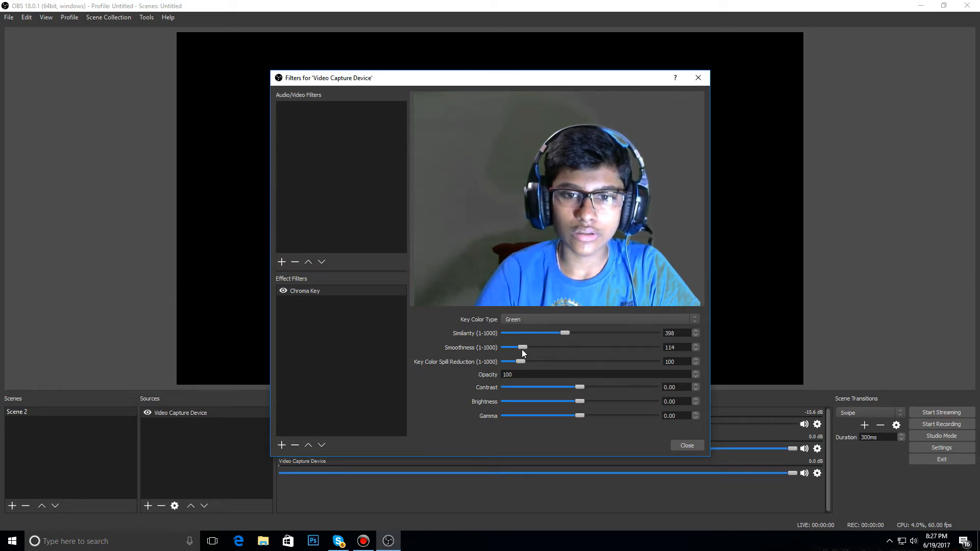
click(686, 445)
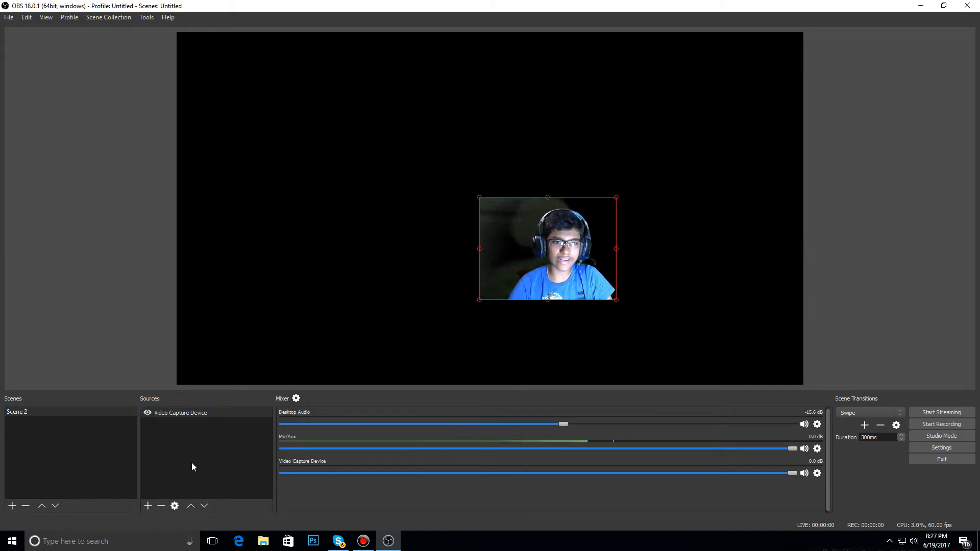
- Add an Image source showing the FREAKY CREEP overlay PNG
click(147, 506)
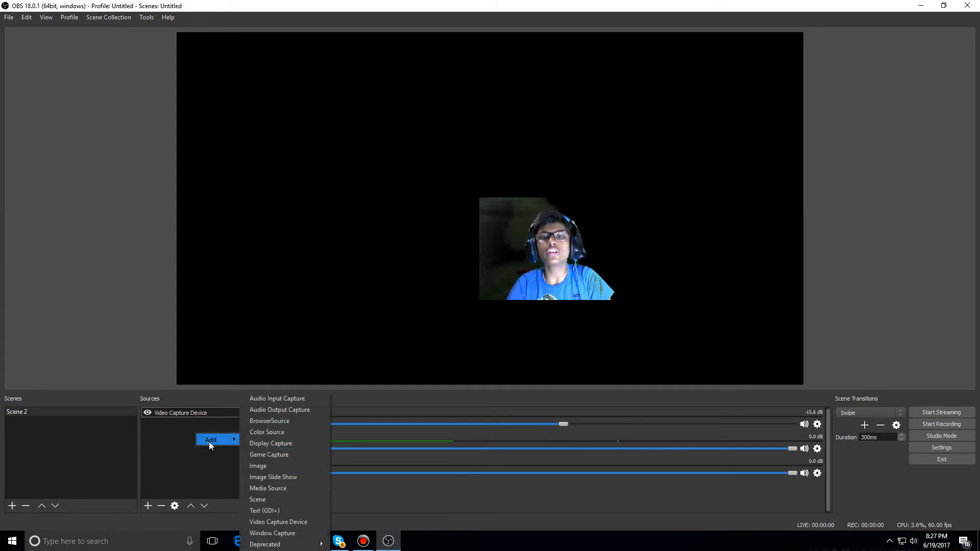
mouse_move(275, 499)
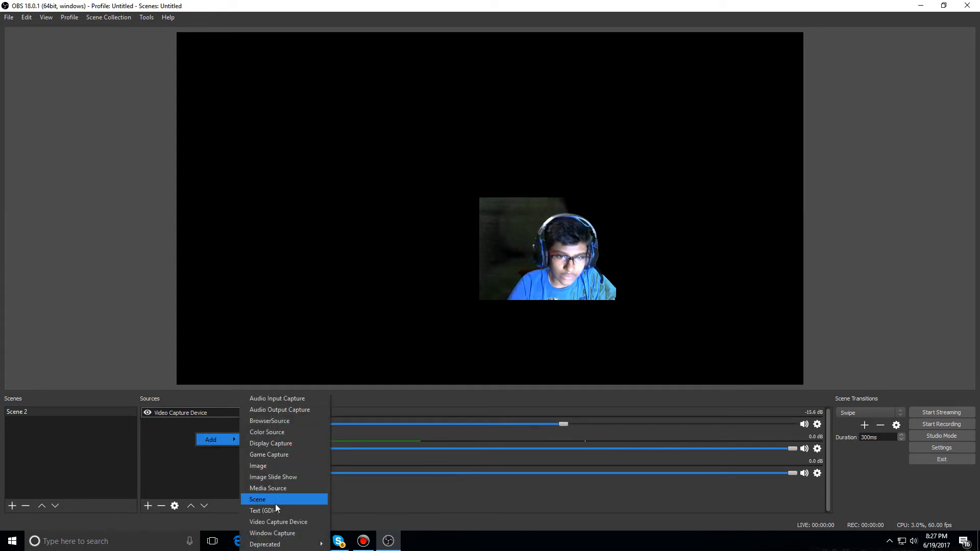
mouse_move(257, 465)
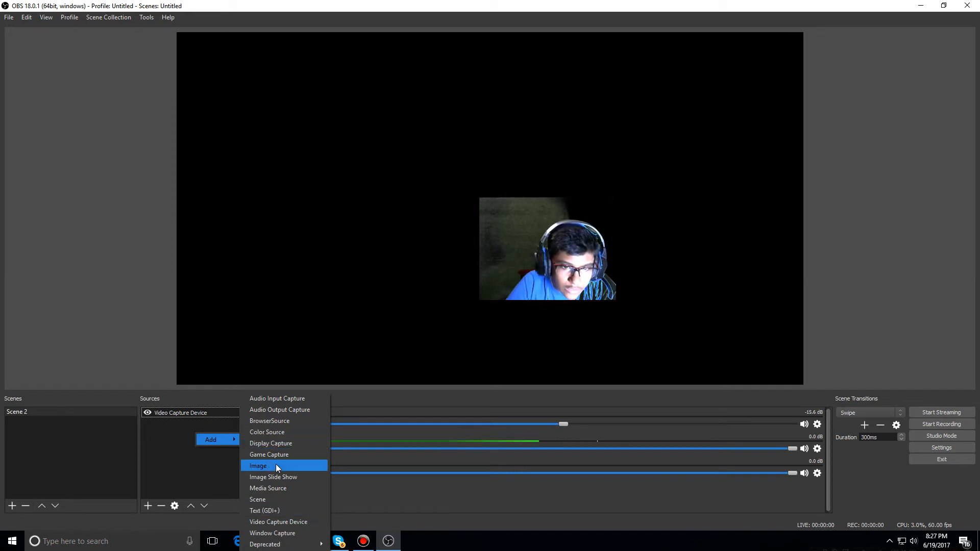
click(258, 465)
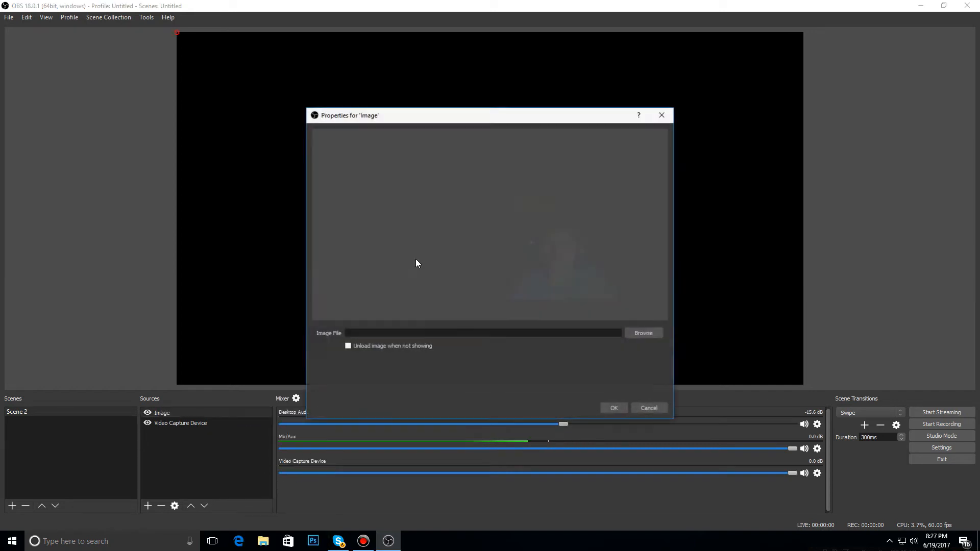
click(642, 332)
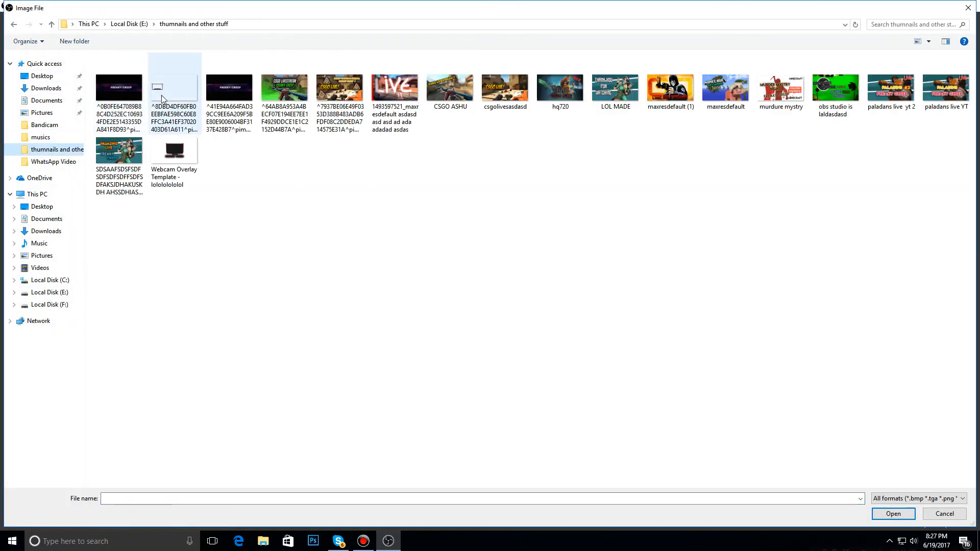
click(893, 513)
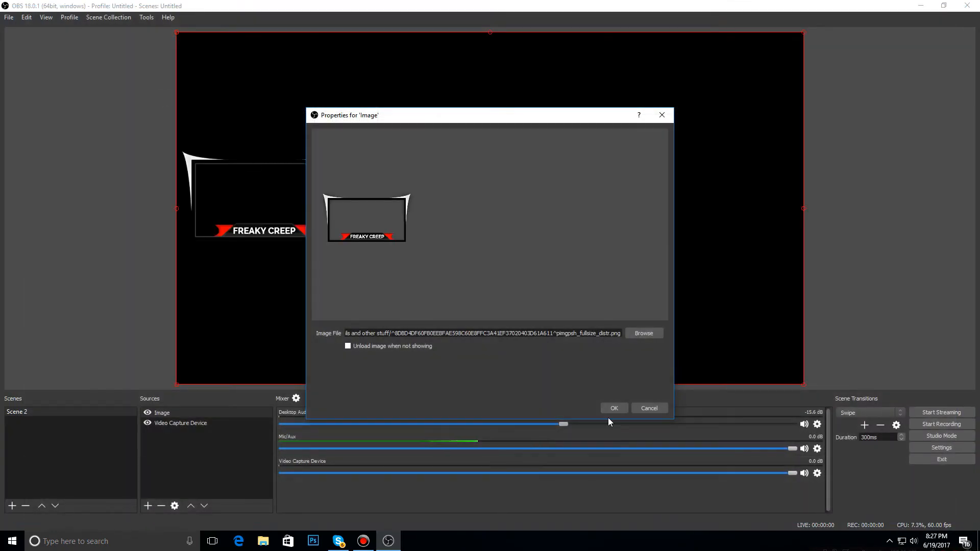
click(613, 409)
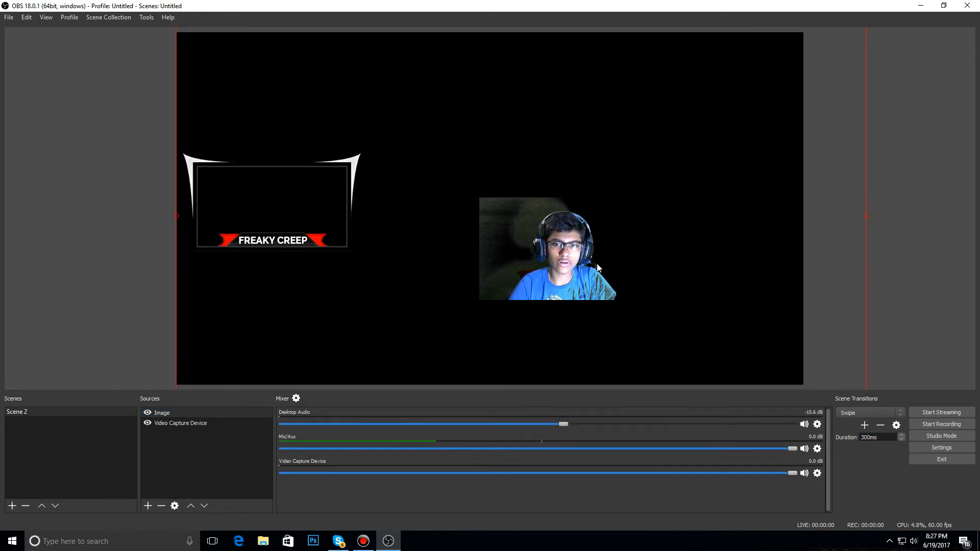
- Position and size the webcam feed so it sits inside the FREAKY CREEP frame
click(546, 248)
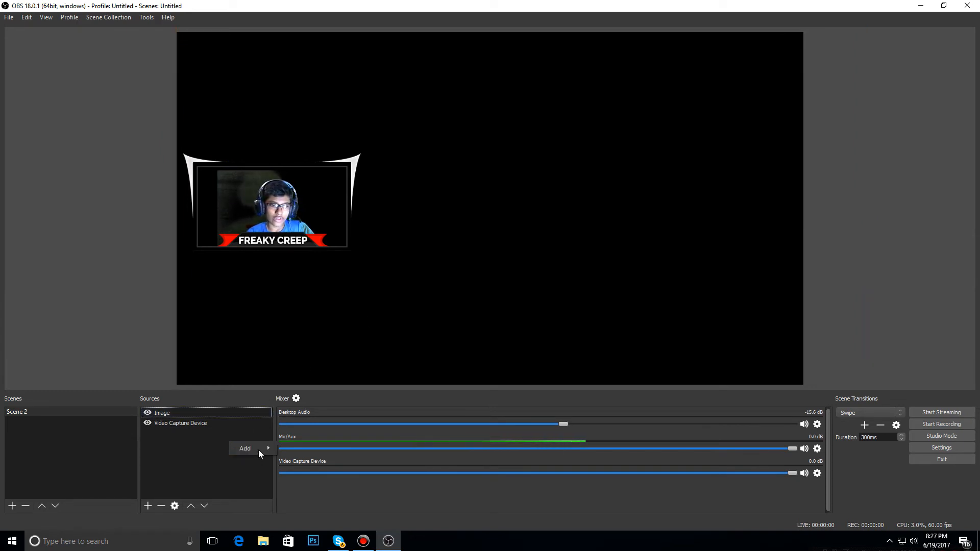
- Add a Game Capture source for any fullscreen application and move it to the bottom of the list
click(245, 448)
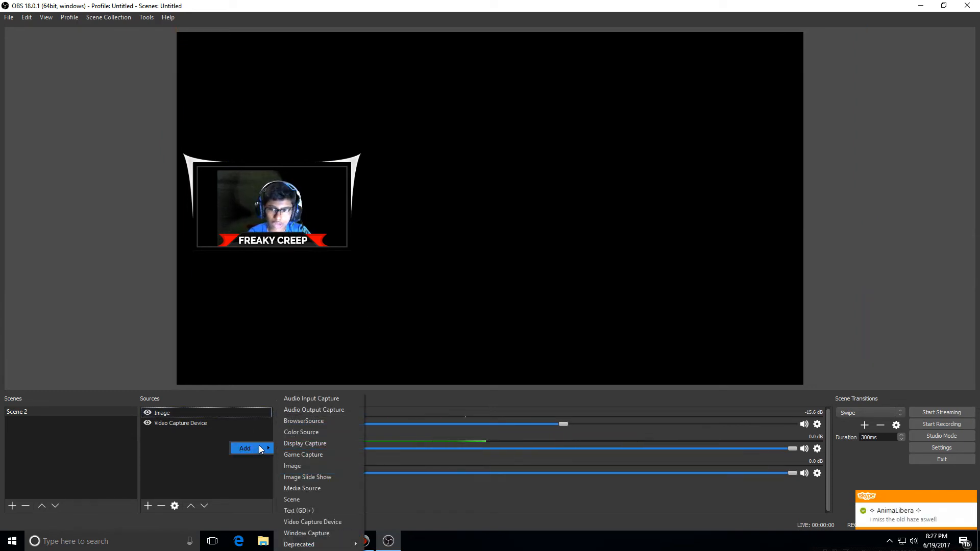
mouse_move(304, 443)
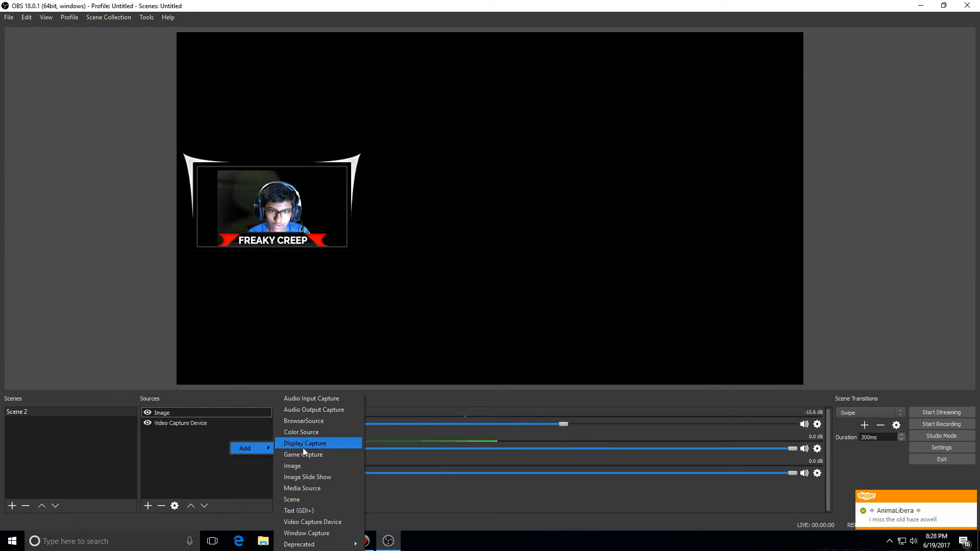
mouse_move(318, 454)
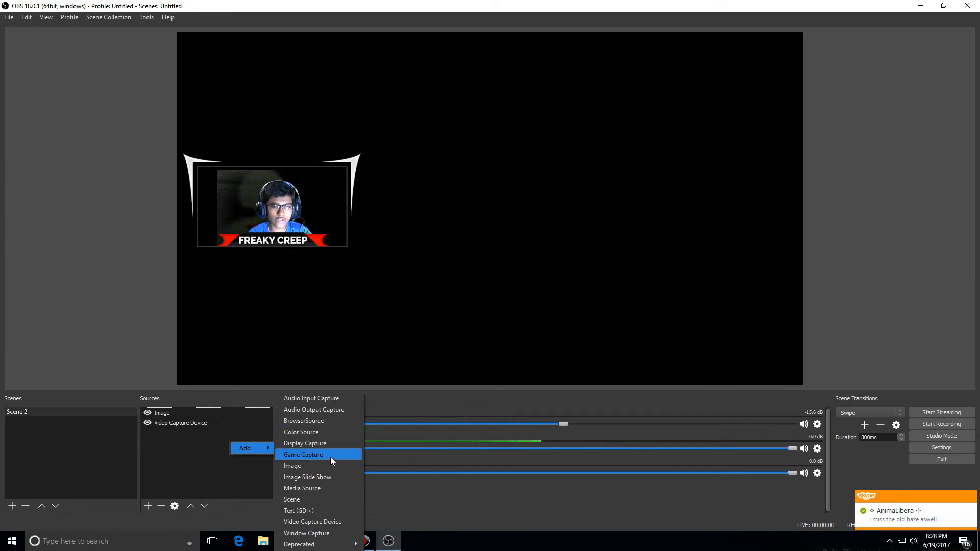
click(303, 454)
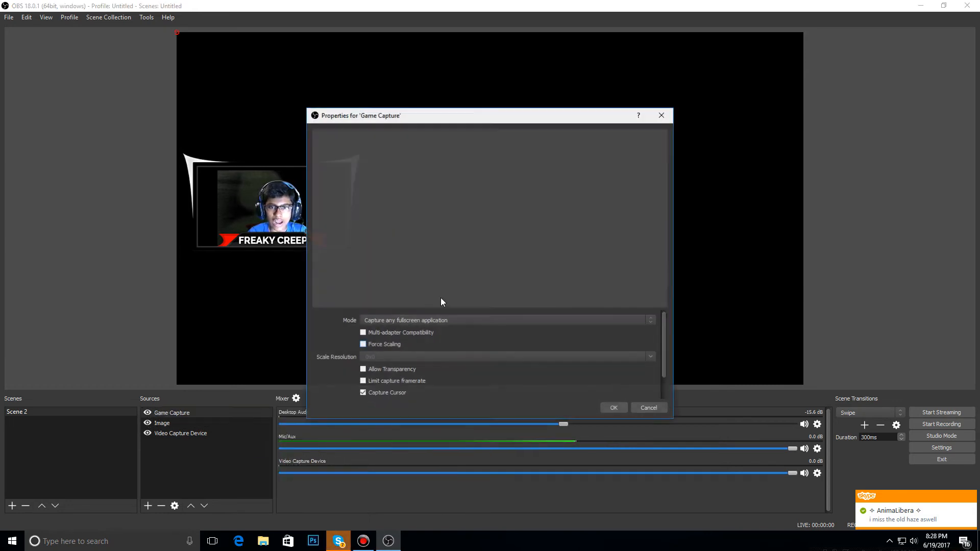
click(612, 407)
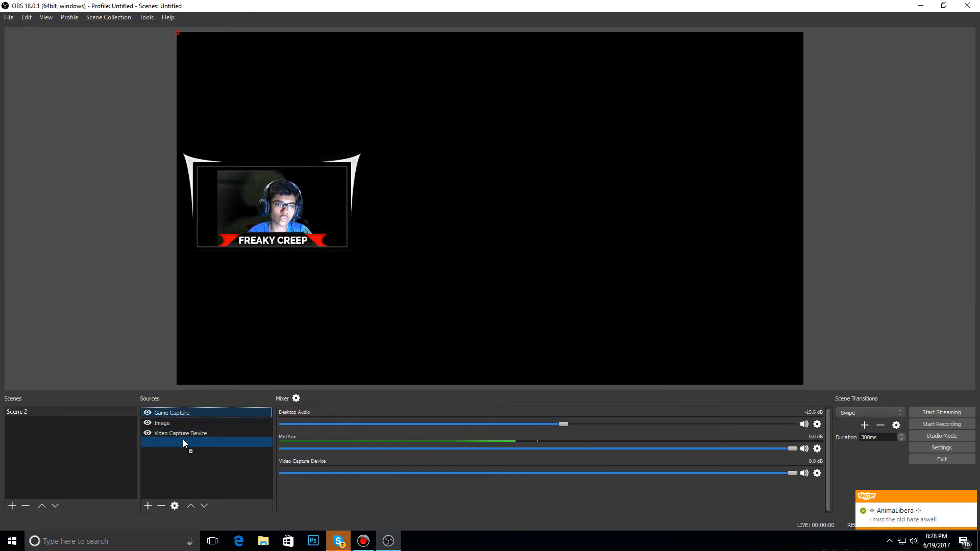
click(203, 505)
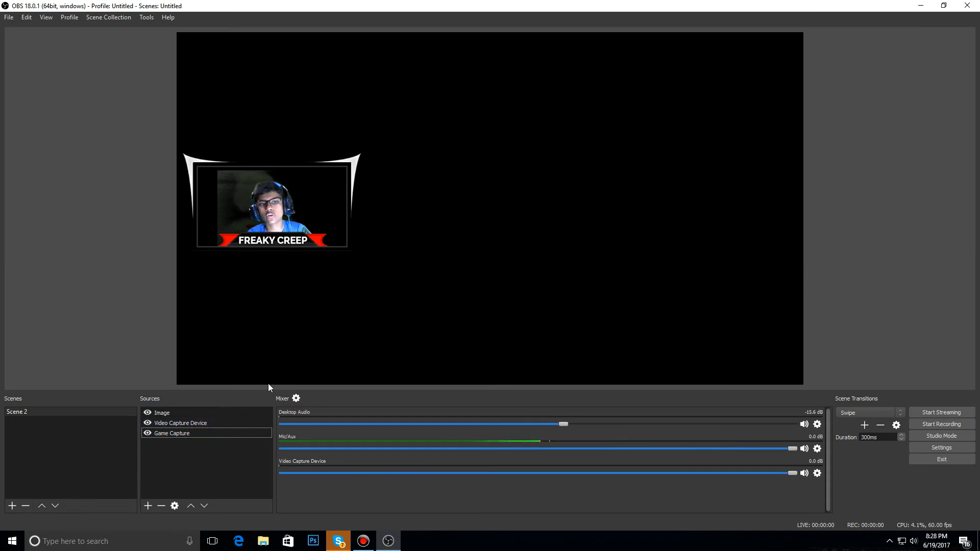
- Add Image 2 using the 'obs studio is laldasdasd' green-screen tutorial picture
click(148, 505)
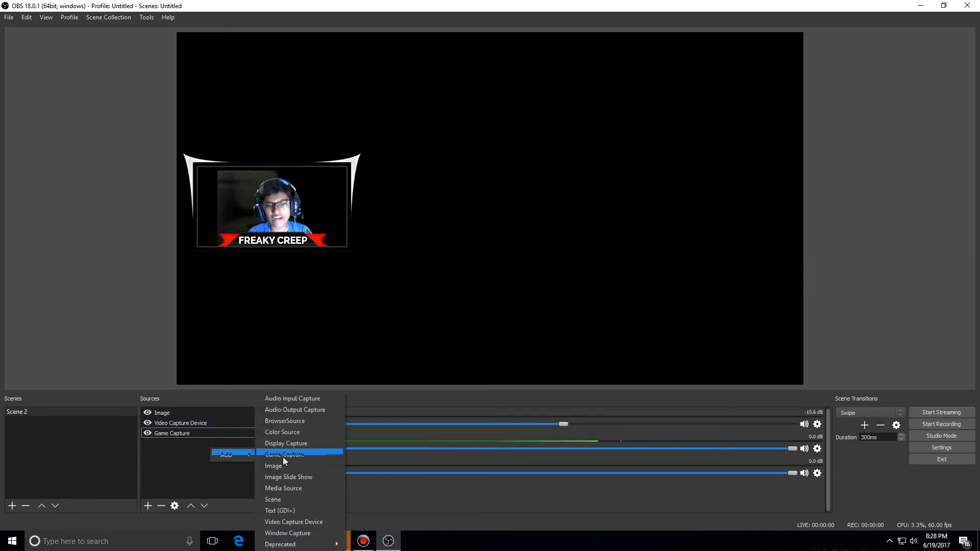
click(273, 466)
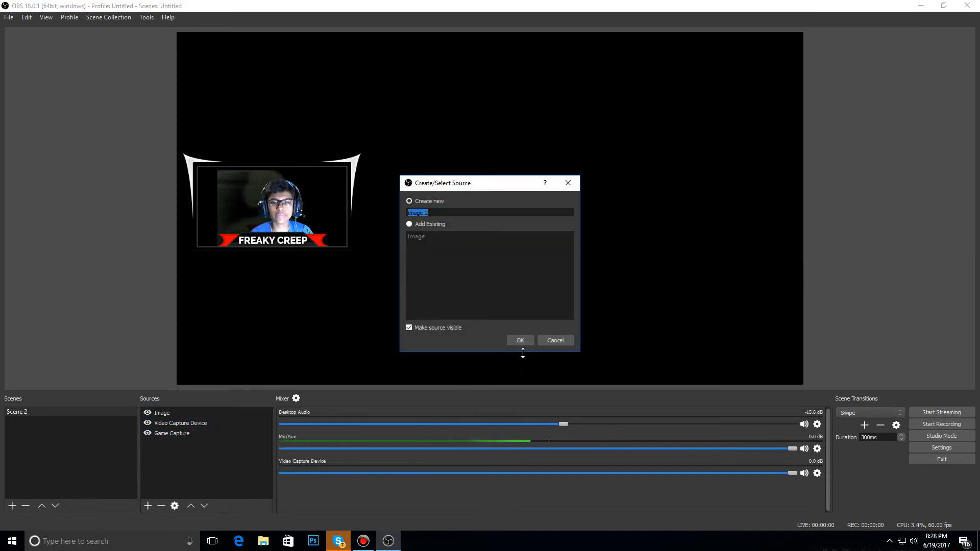
click(520, 340)
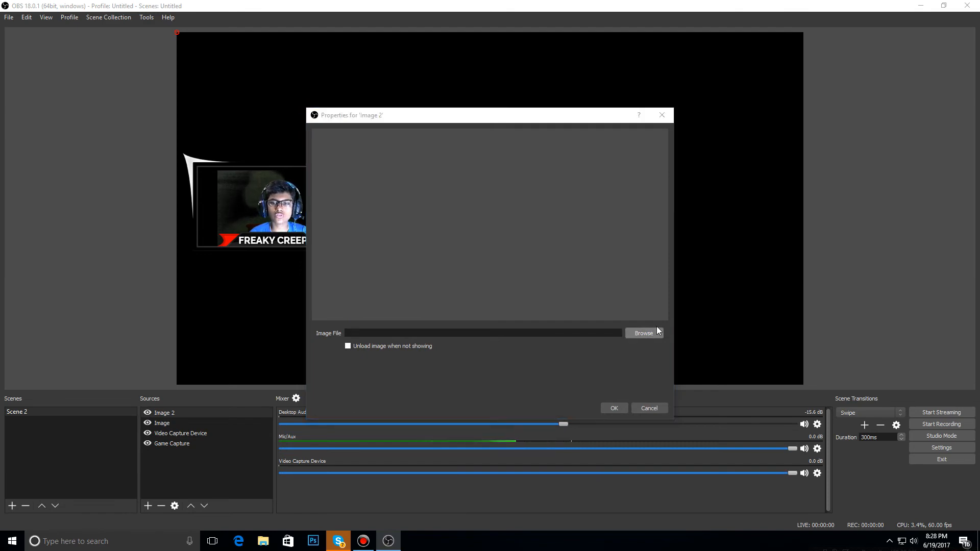
click(643, 332)
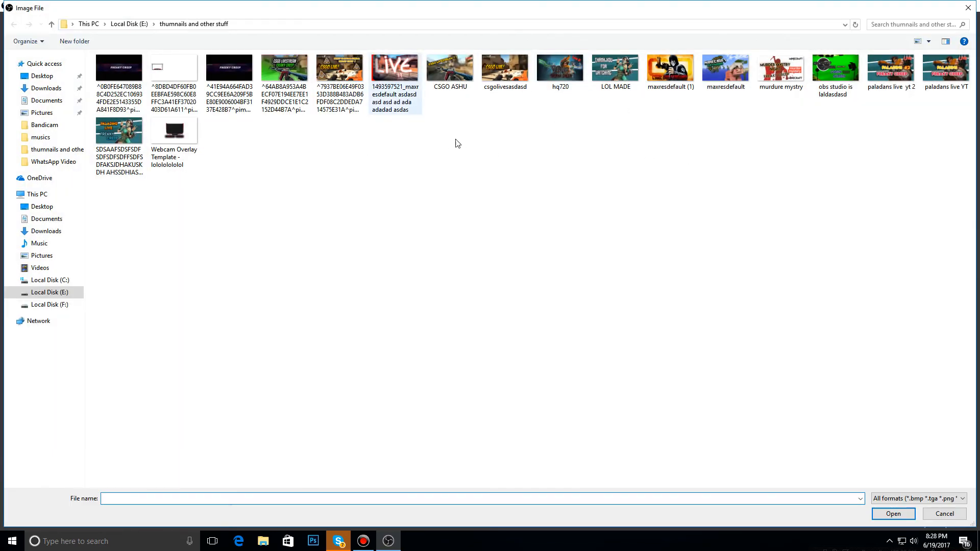
click(834, 66)
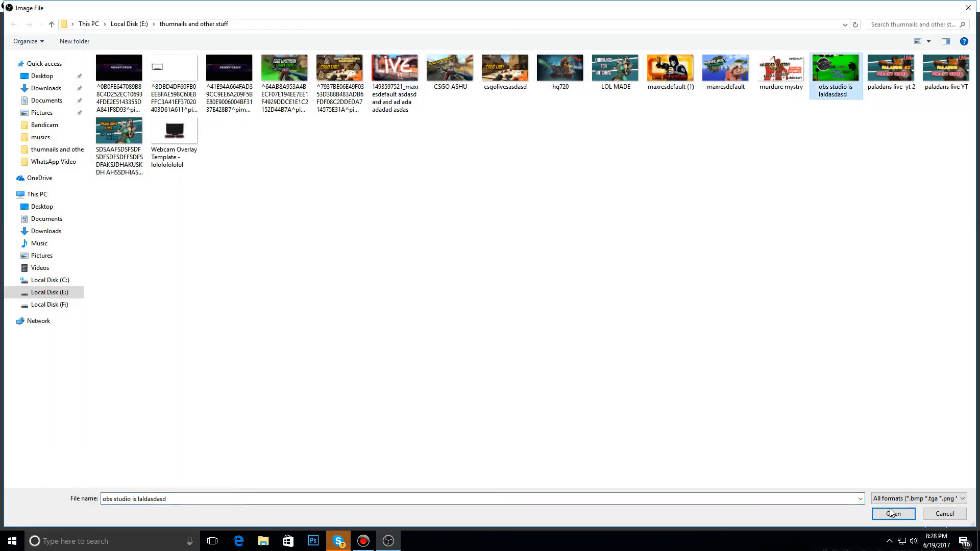
click(893, 513)
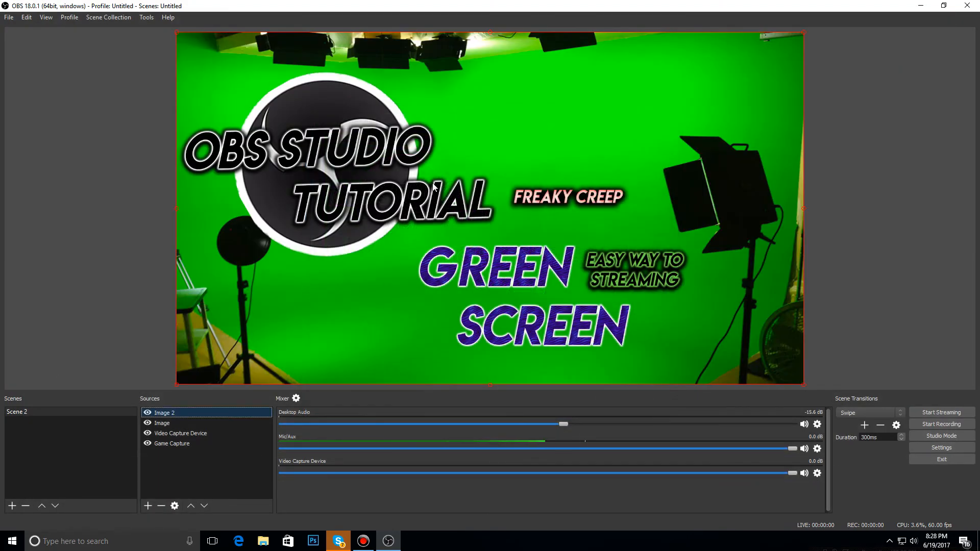
- Move Image 2 to the bottom of the Sources list so it sits behind the framed webcam
click(163, 412)
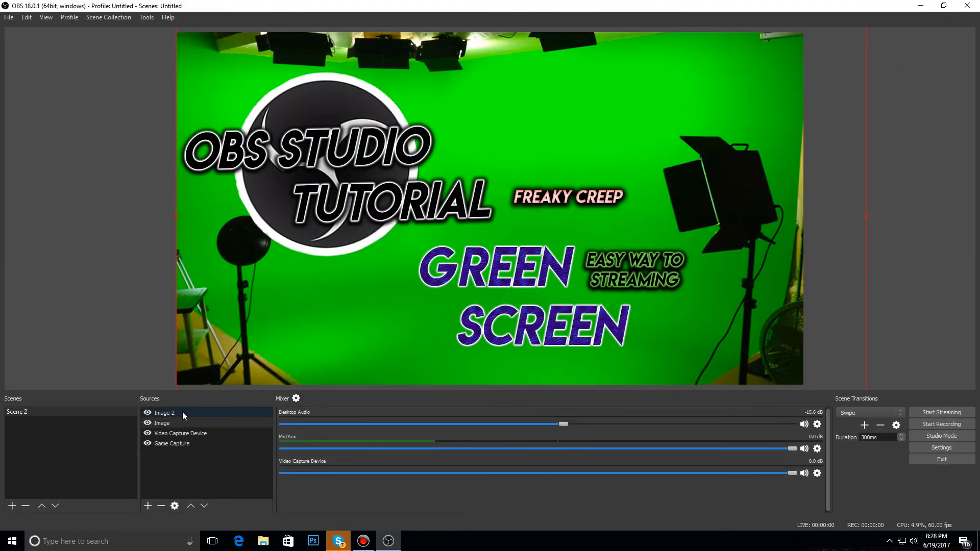
click(164, 412)
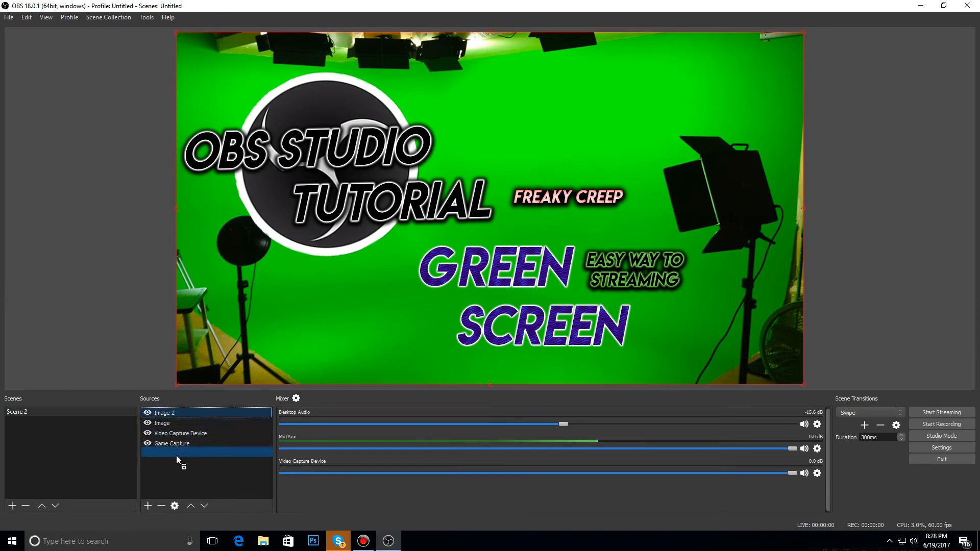
click(181, 433)
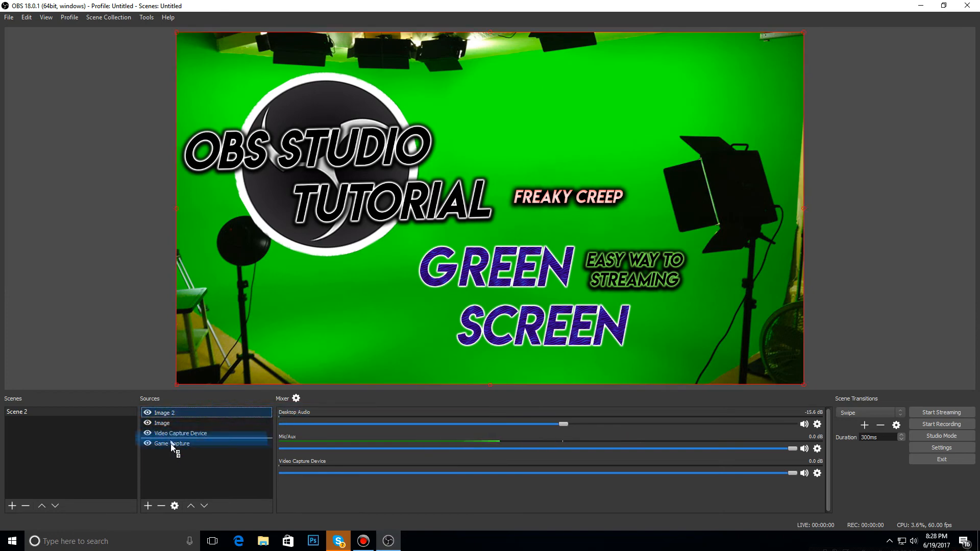
click(203, 505)
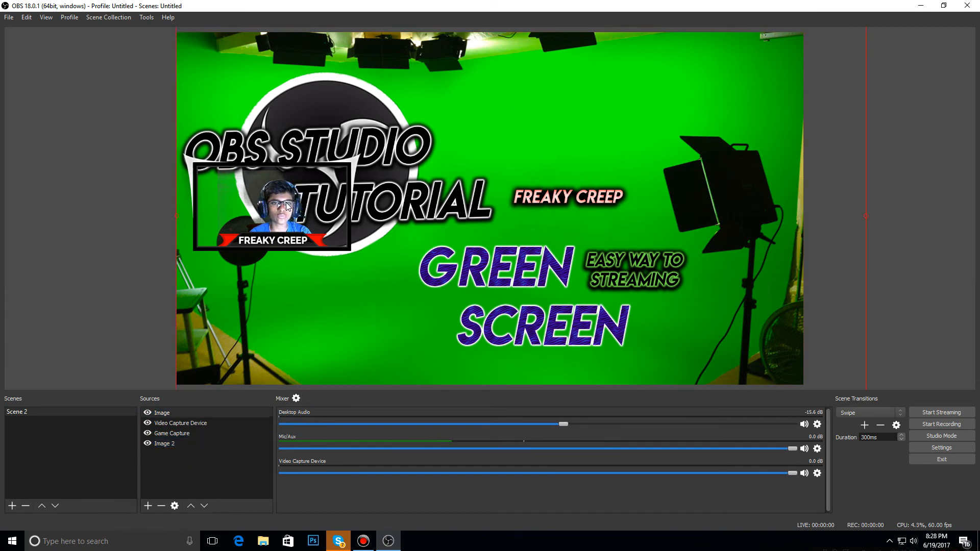